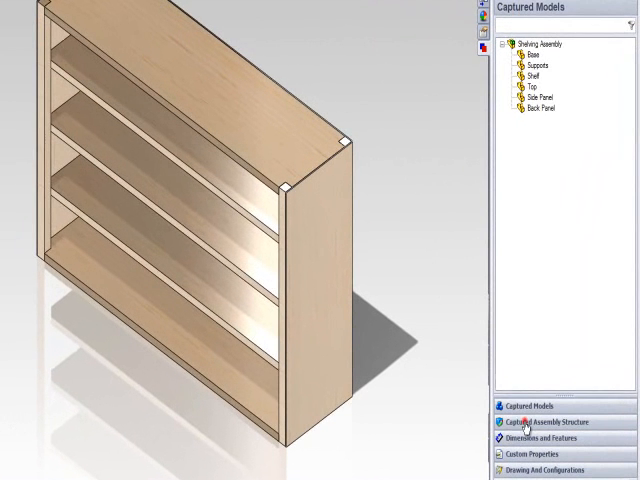
- Show the Captured Assembly Structure listing the Shelving Assembly and its six parts
click(535, 421)
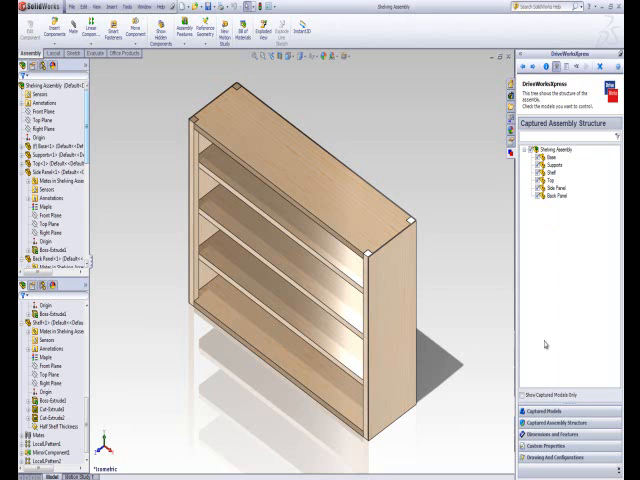
mouse_move(546, 342)
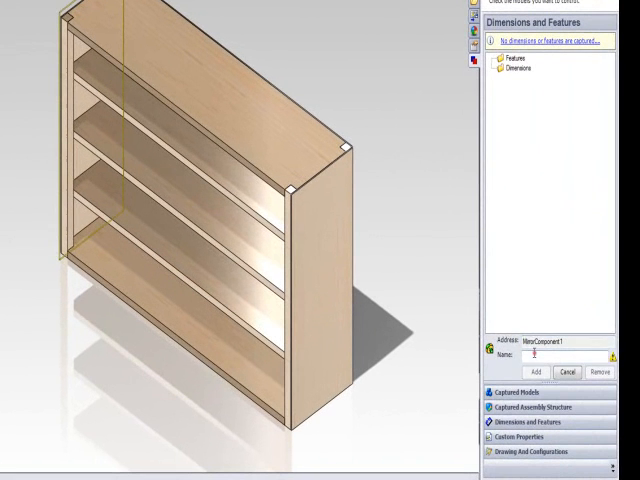
- Name the MirrorComponent1 capture 'Side Panel Mirror' and add it under Features
text(Side Pa)
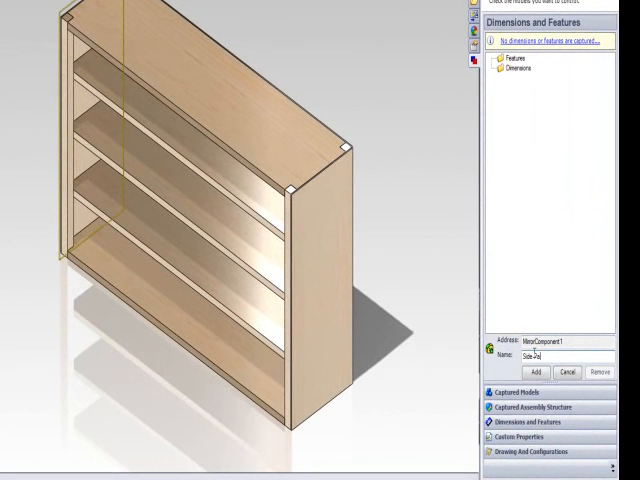
text(Side-Panel Mirror)
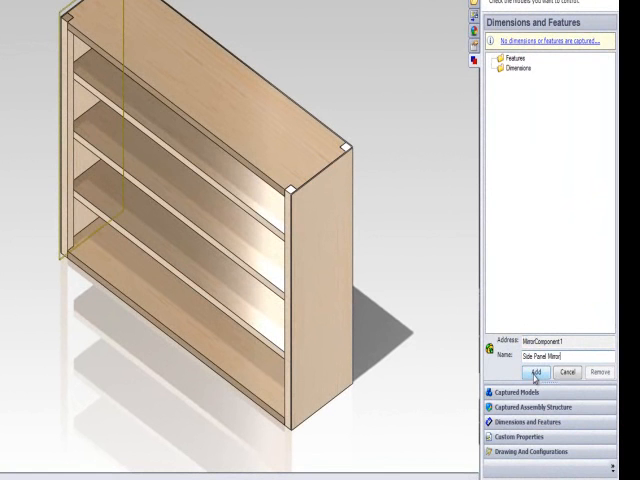
click(533, 373)
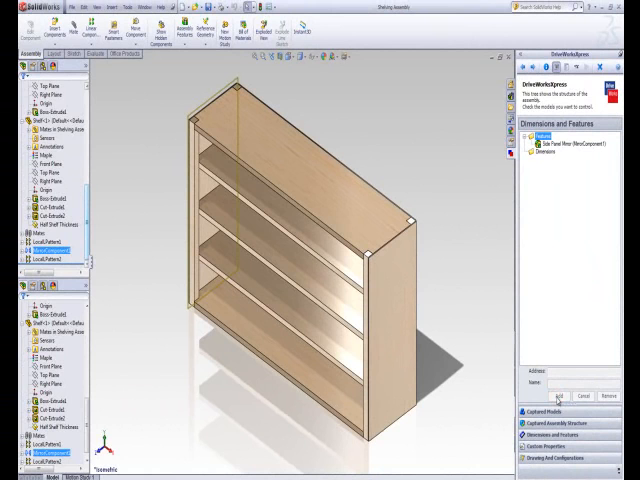